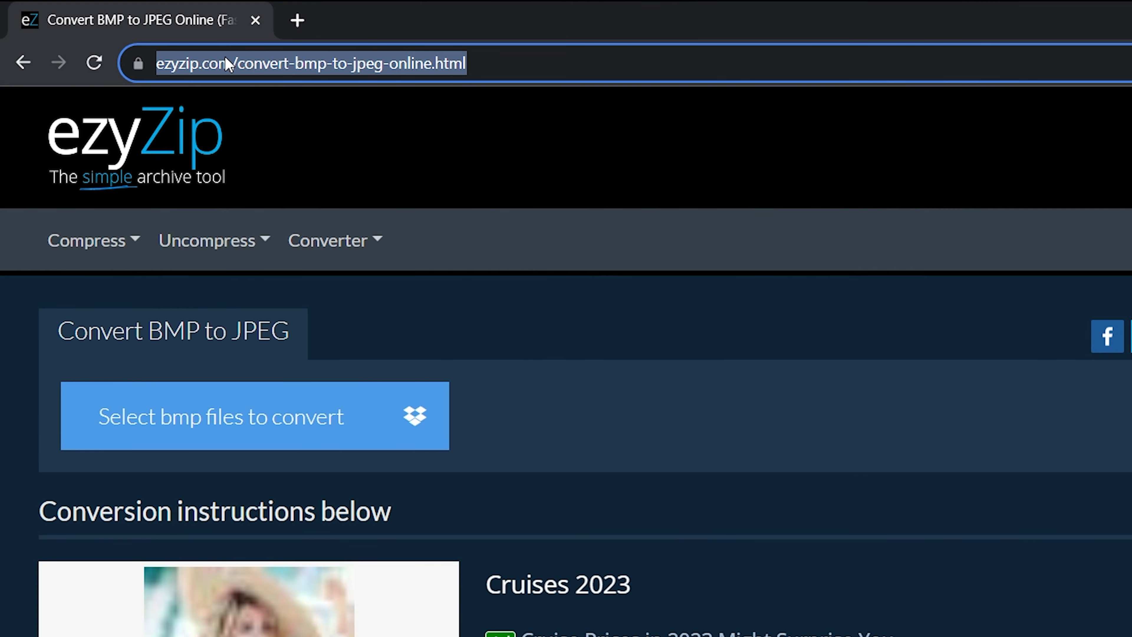
Step: Show the list of available converters from the site's Converter menu
{"action": "scroll", "scroll_direction": "down", "scroll_amount": 3}
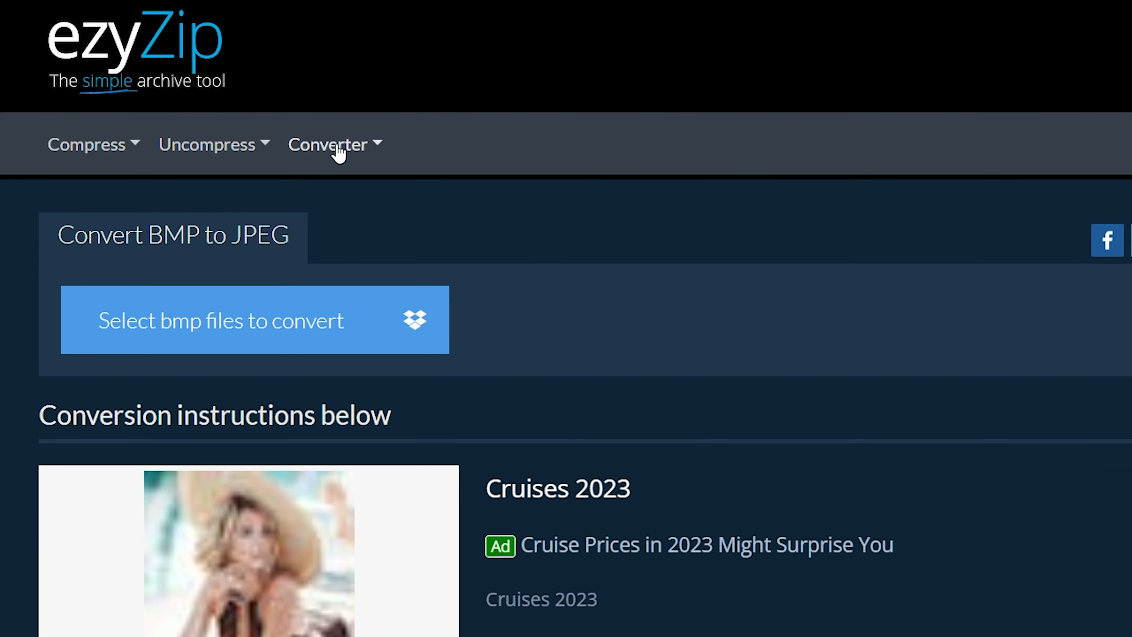
{"action": "left_click", "coordinate": [331, 144]}
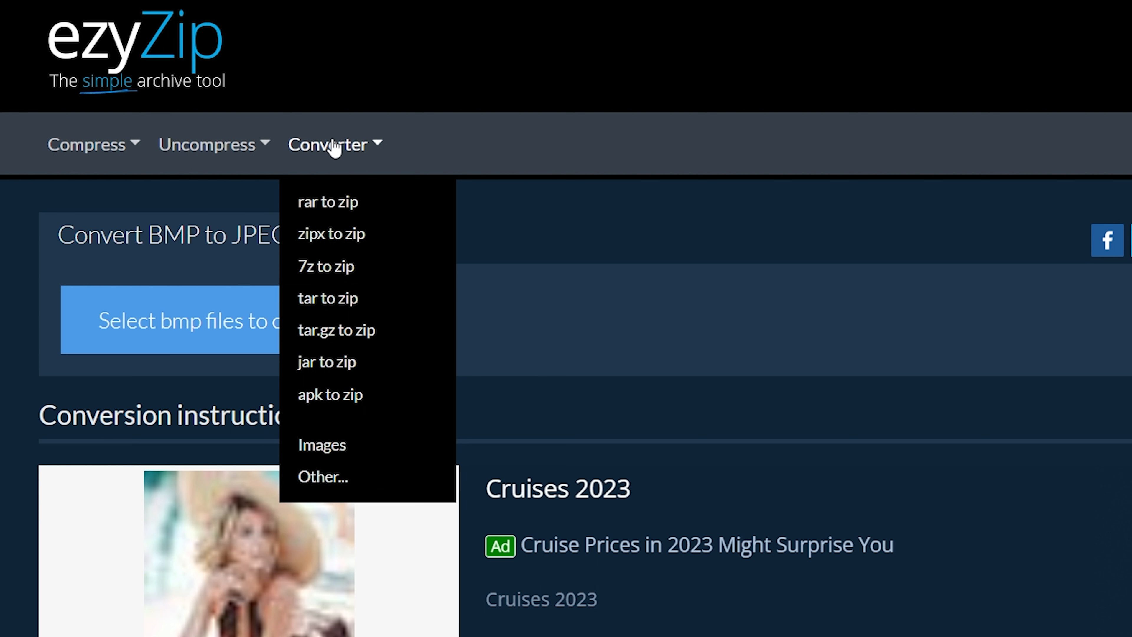
{"action": "left_click", "coordinate": [330, 145]}
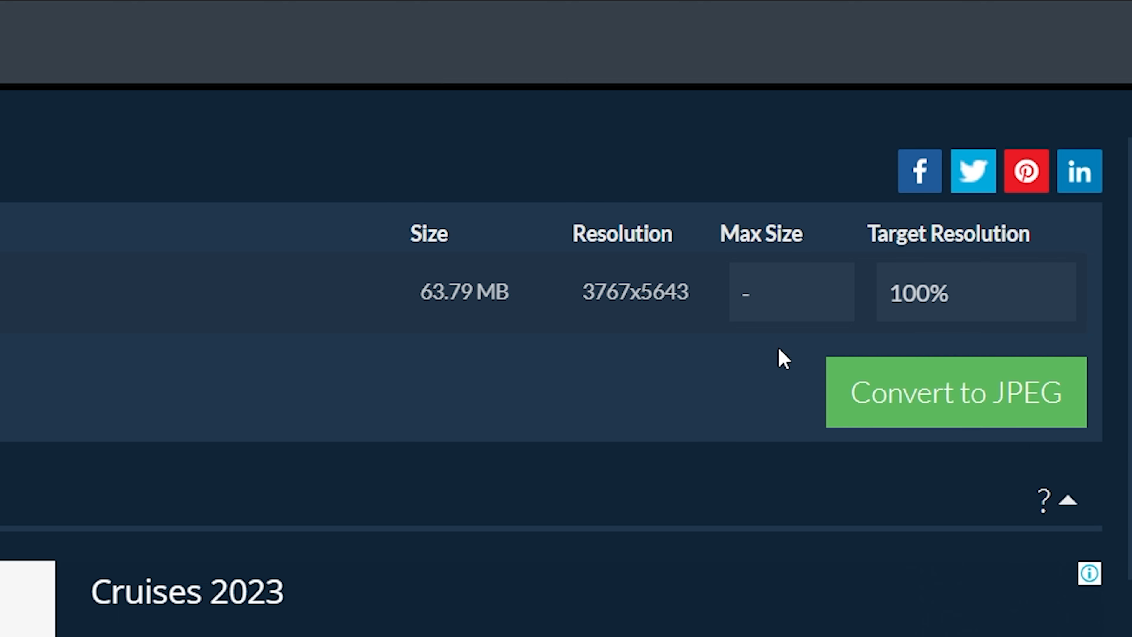
Step: Start converting the 63.79 MB BMP to JPEG at 100% target resolution
{"action": "left_click", "coordinate": [954, 391]}
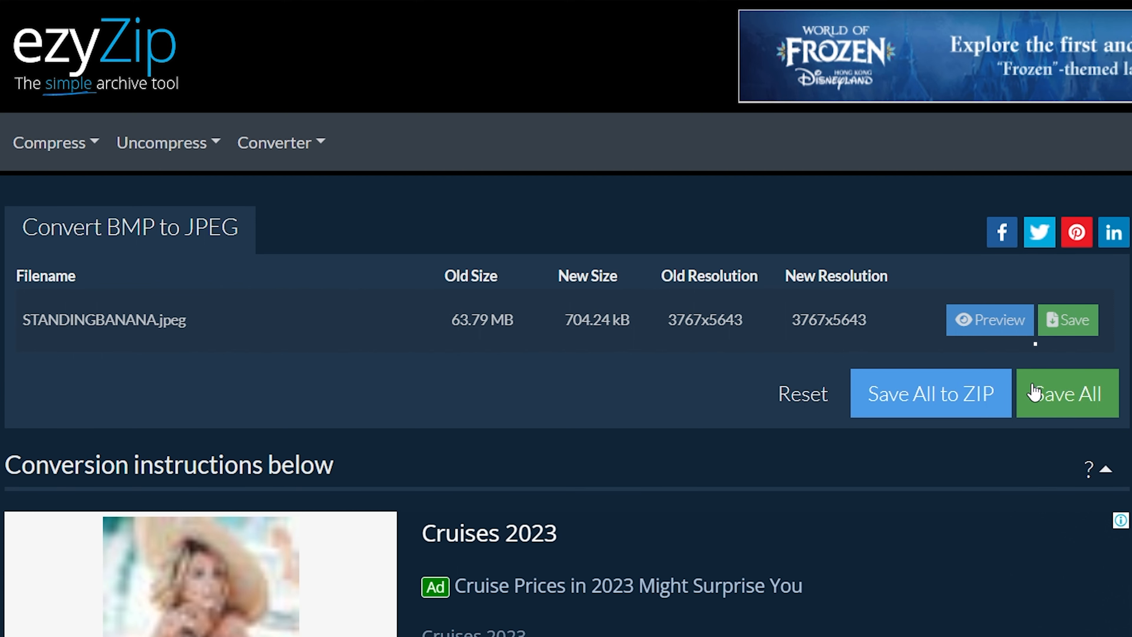
Step: Save the converted STANDINGBANANA.jpeg (704.24 kB) to disk
{"action": "left_click", "coordinate": [1067, 393]}
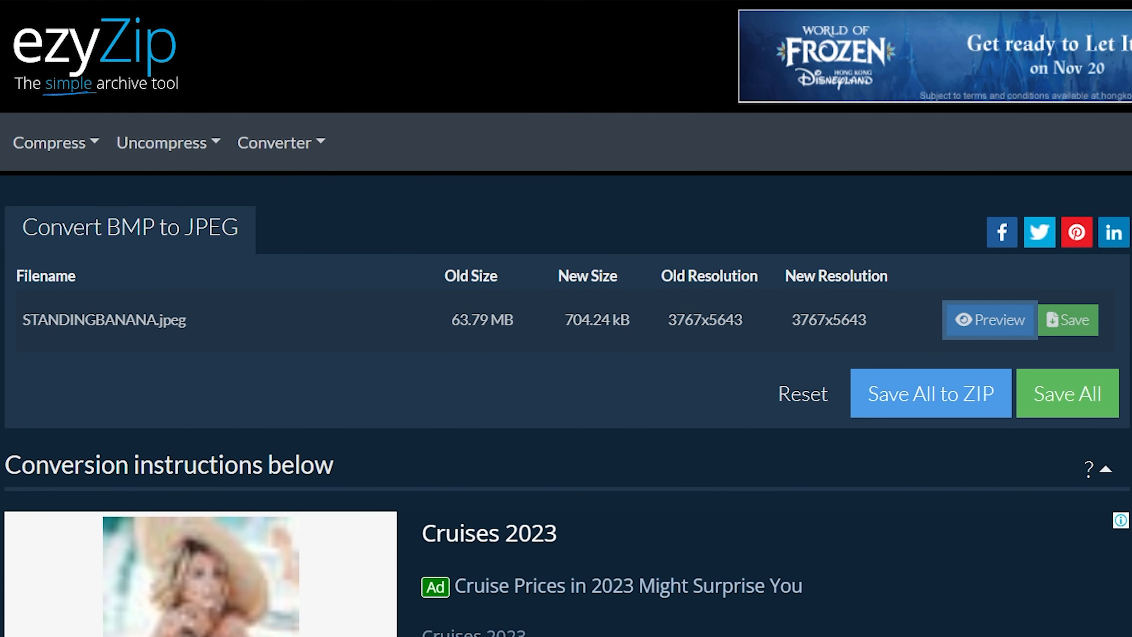
{"action": "left_click", "coordinate": [1067, 319]}
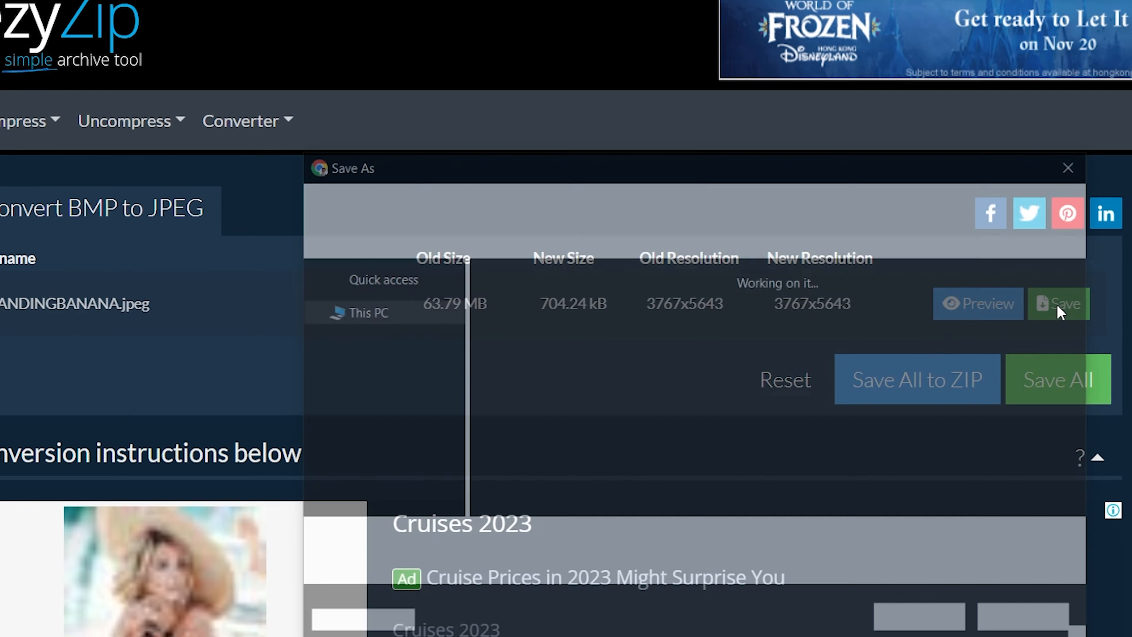